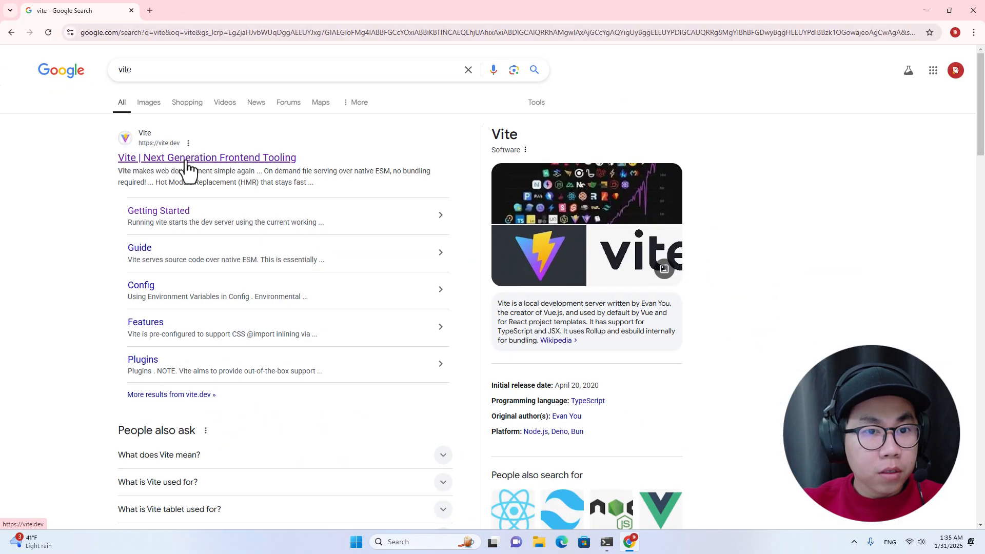
- Reach 'Scaffolding Your First Vite Project' on vite.dev and select the npm create command
click(206, 157)
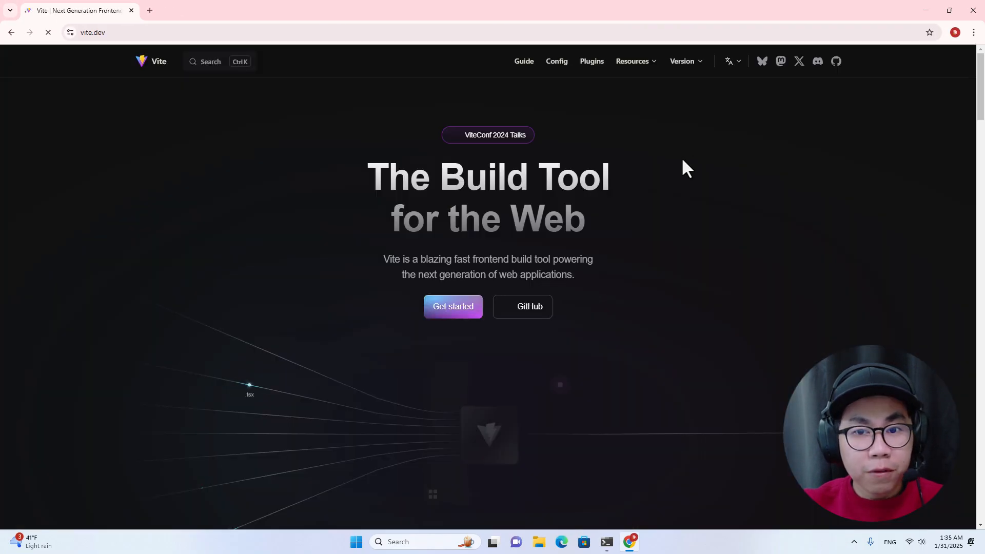
click(514, 61)
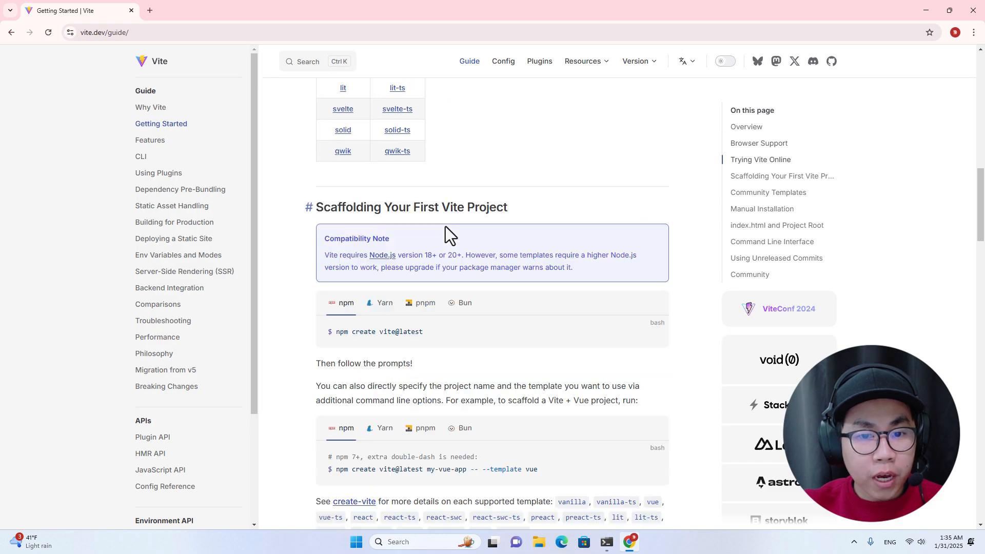
scroll(down, 3)
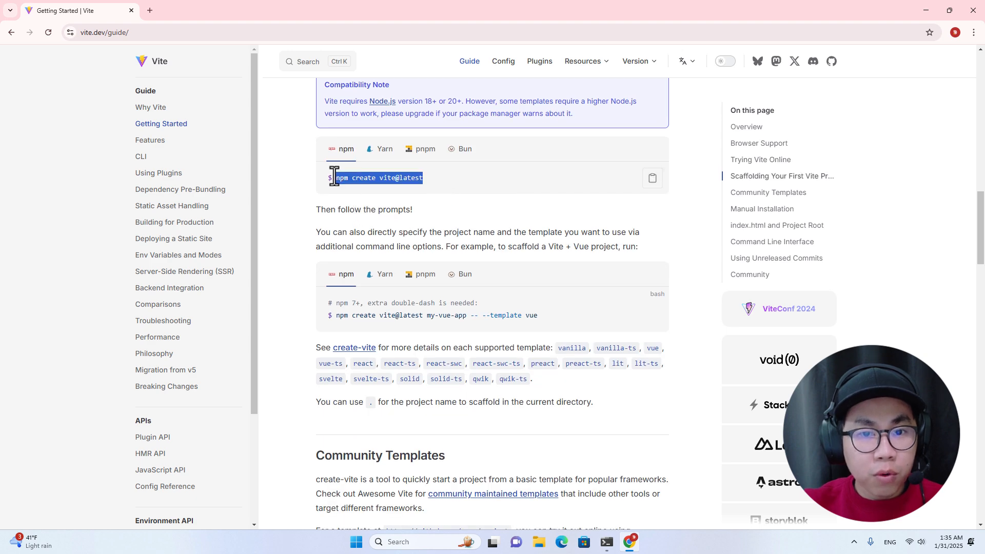
click(653, 177)
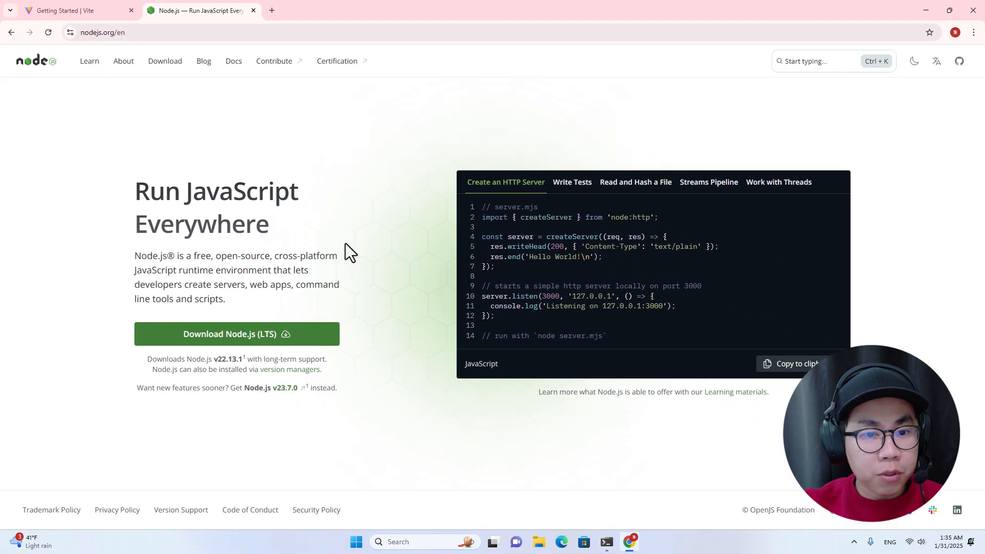
mouse_move(296, 287)
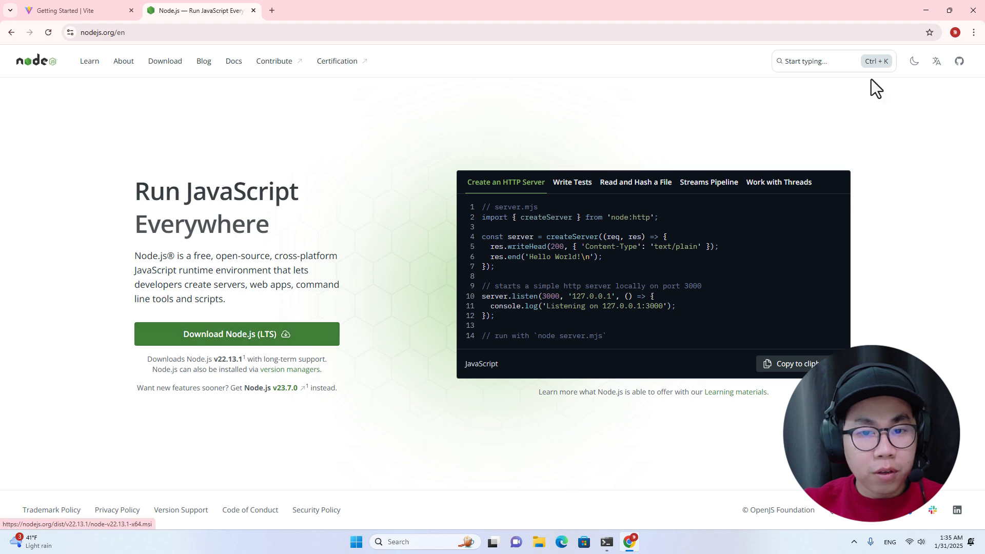
mouse_move(752, 129)
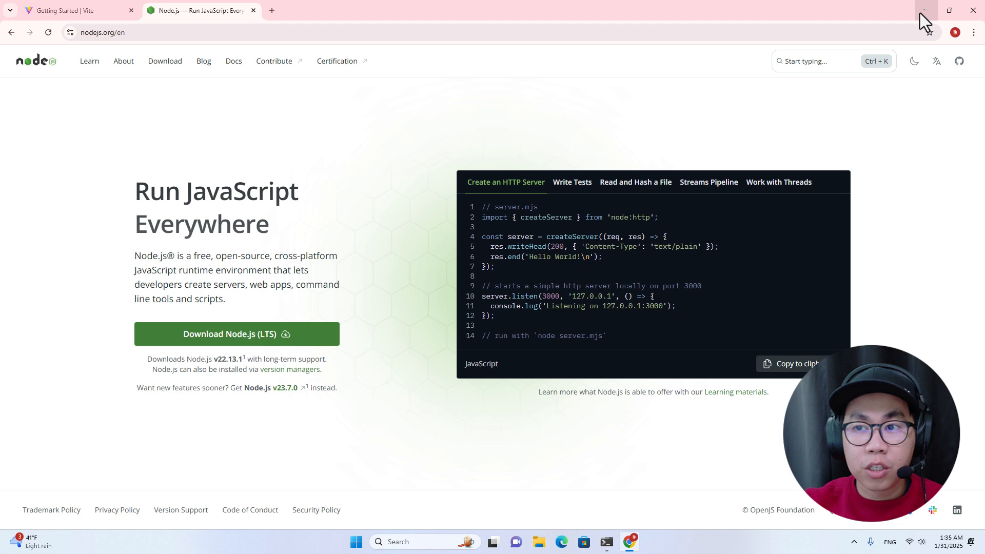
- Minimize Chrome and launch a terminal from the desktop context menu
click(925, 11)
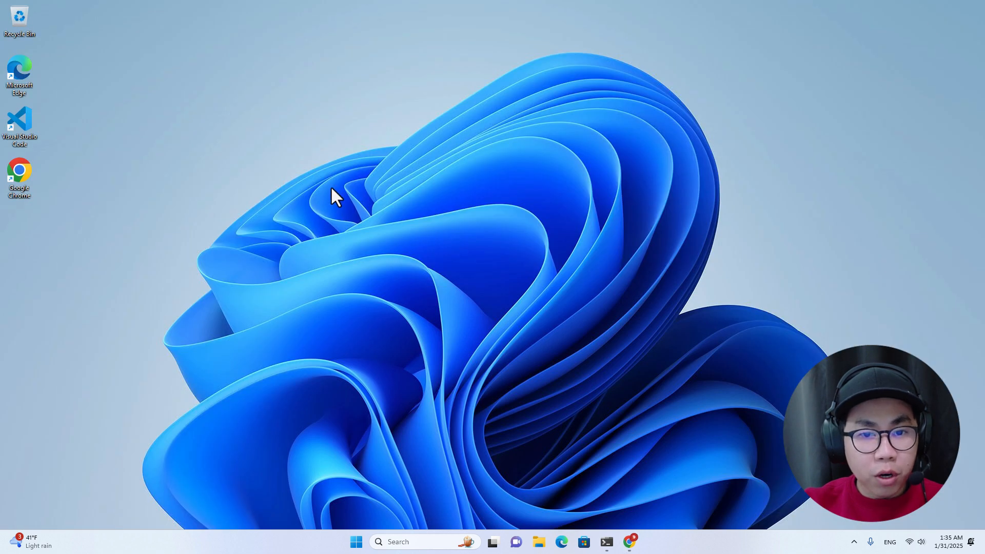
right_click(332, 196)
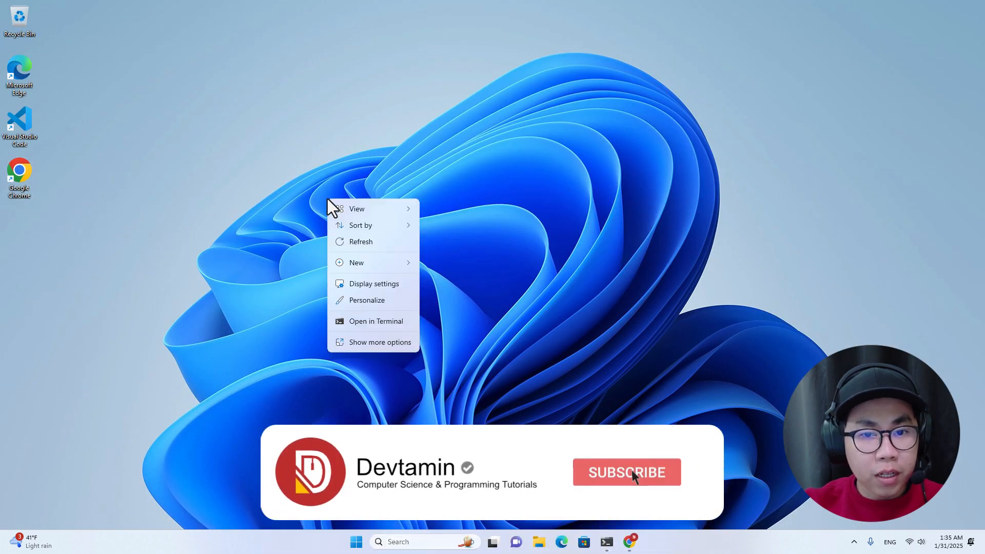
click(376, 321)
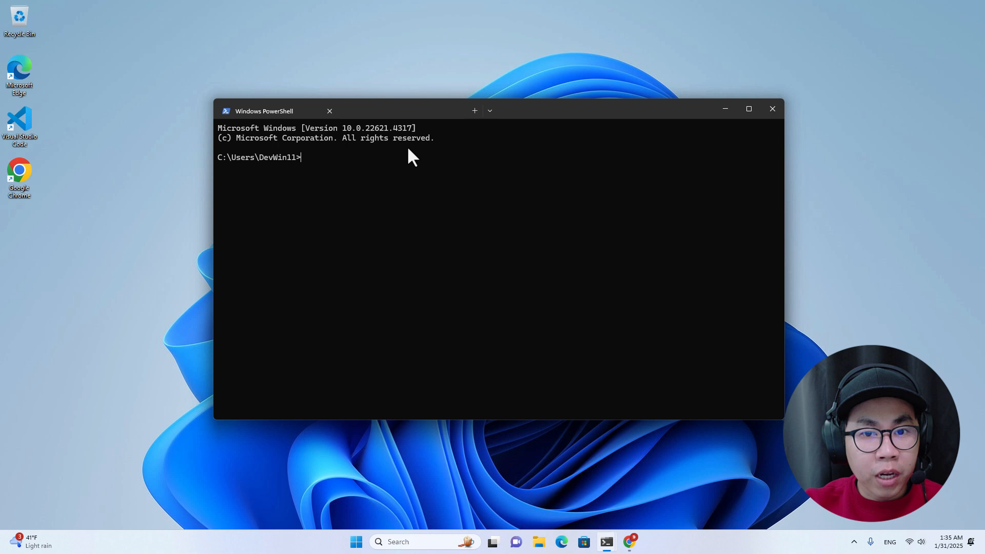
- Run npm create vite@latest to start the Vite project creator
text(npm create vite@latest)
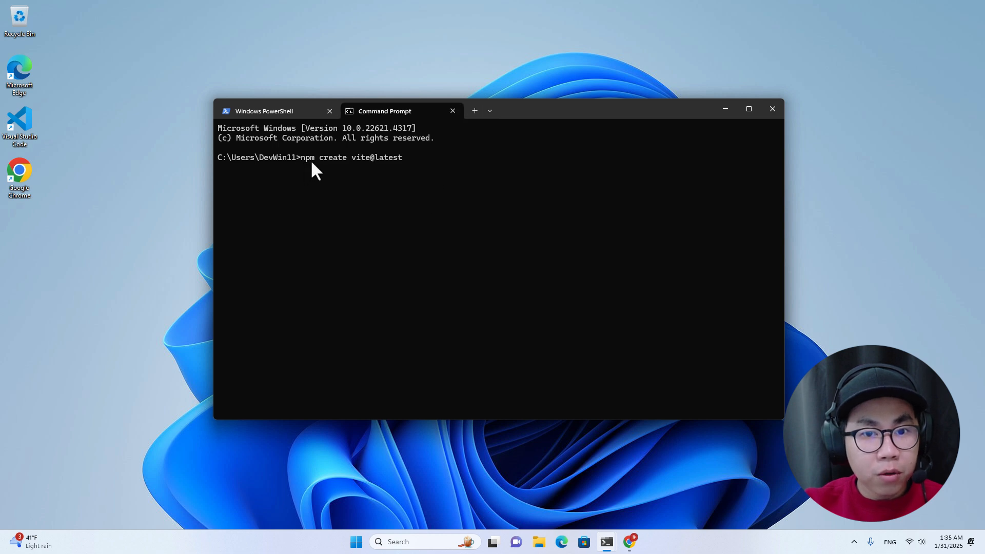
mouse_move(377, 169)
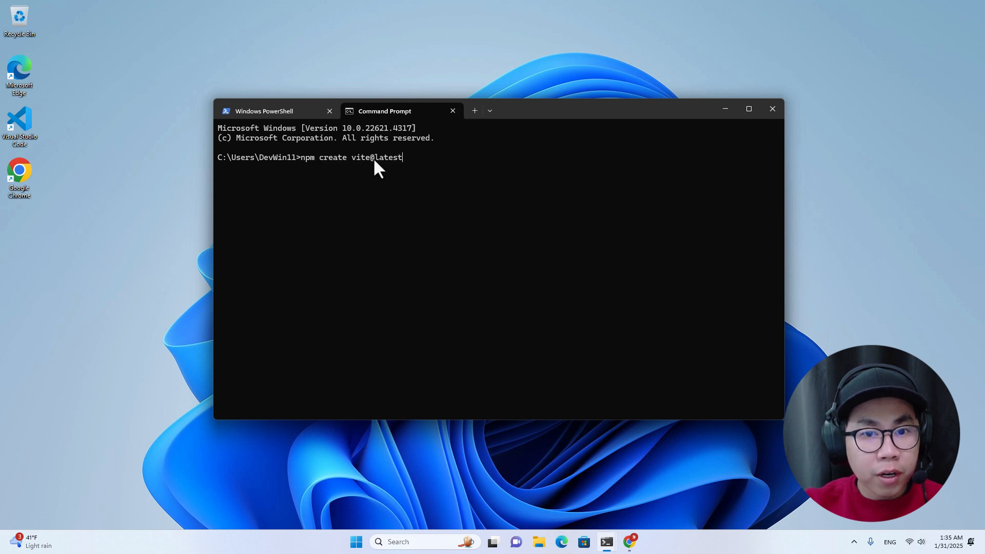
key(Return)
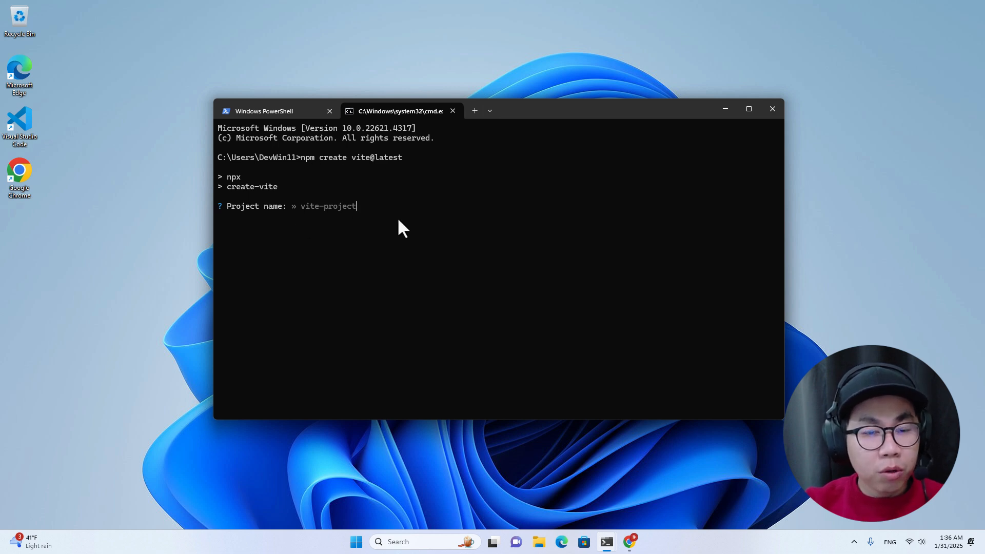
- Name the project vite-react, choose React as framework and JavaScript as variant
key(Return)
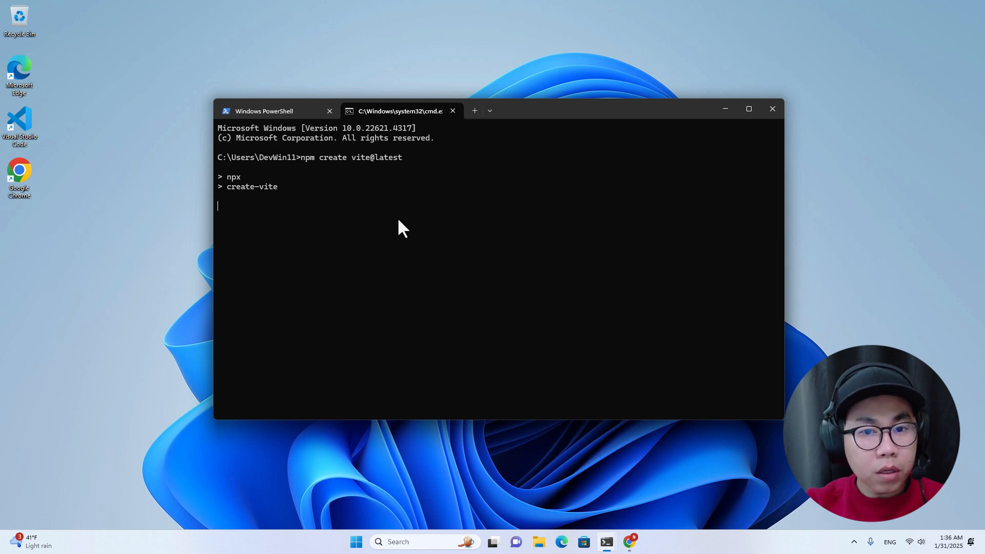
text(vite-react)
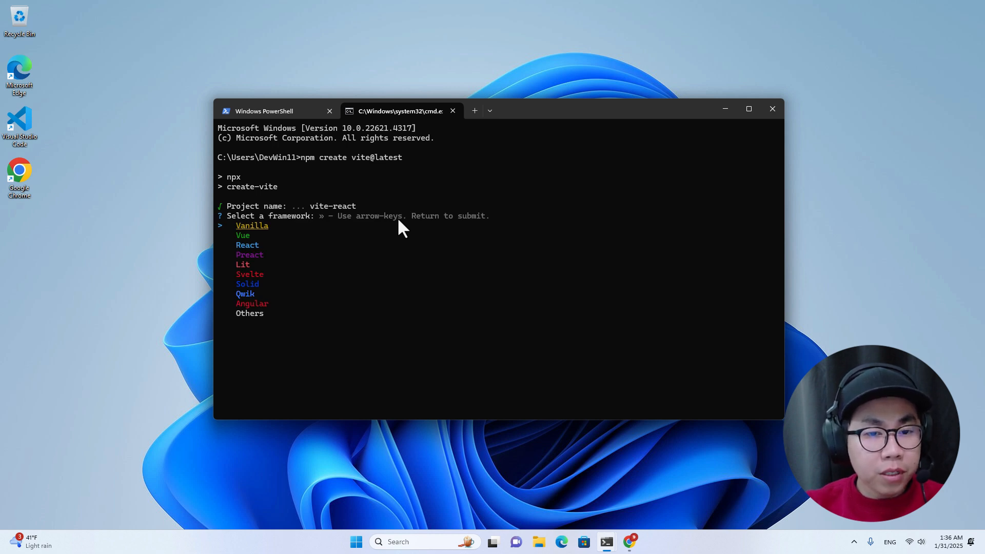
key(Down)
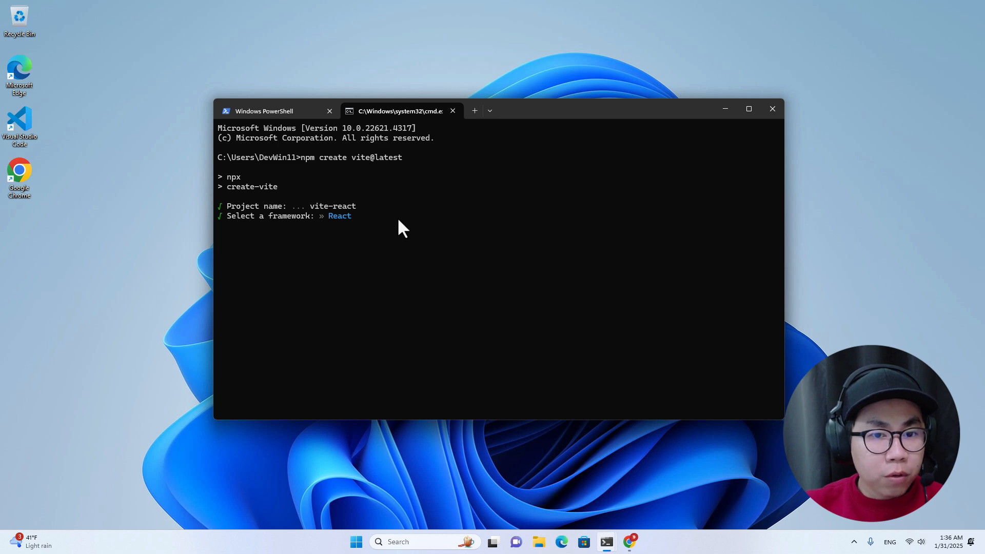
key(Return)
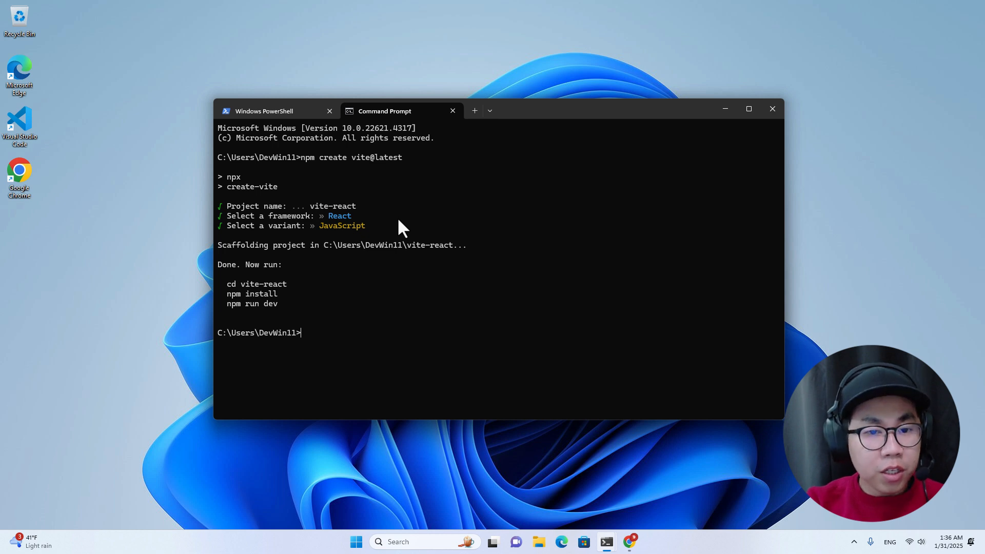
- Change into the vite-react folder and launch it in VS Code with code
text(cd vite-)
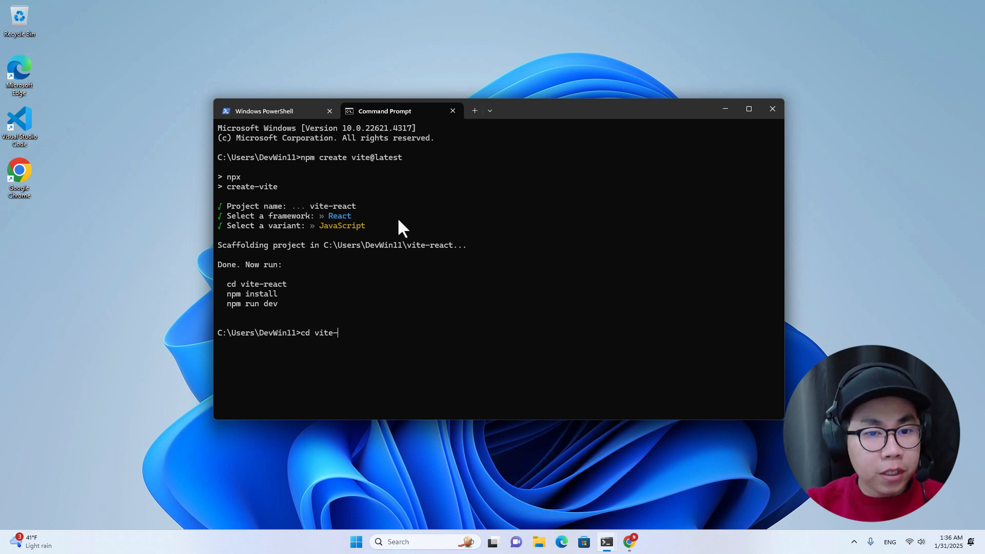
key(Return)
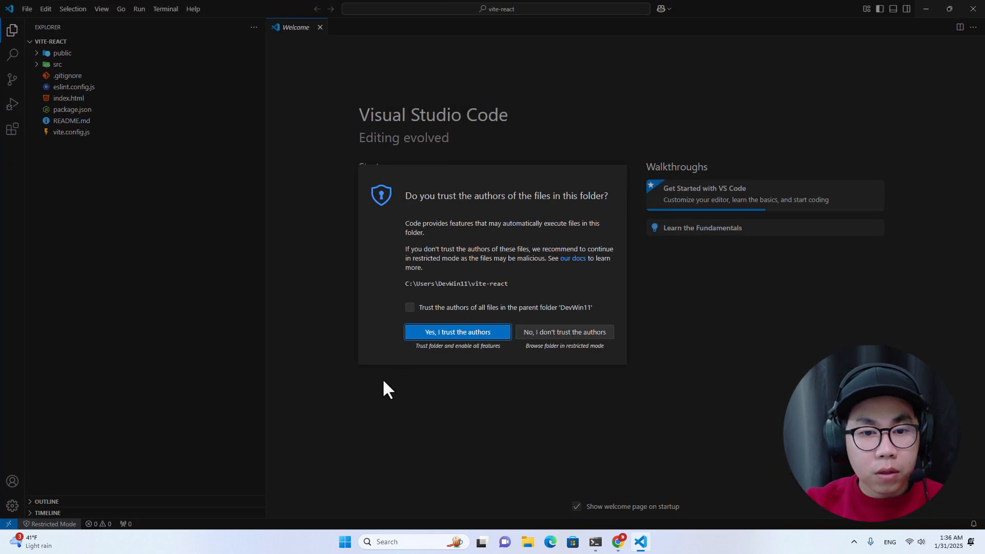
- Trust the folder authors, switch to a Command Prompt terminal and run npm install
click(165, 9)
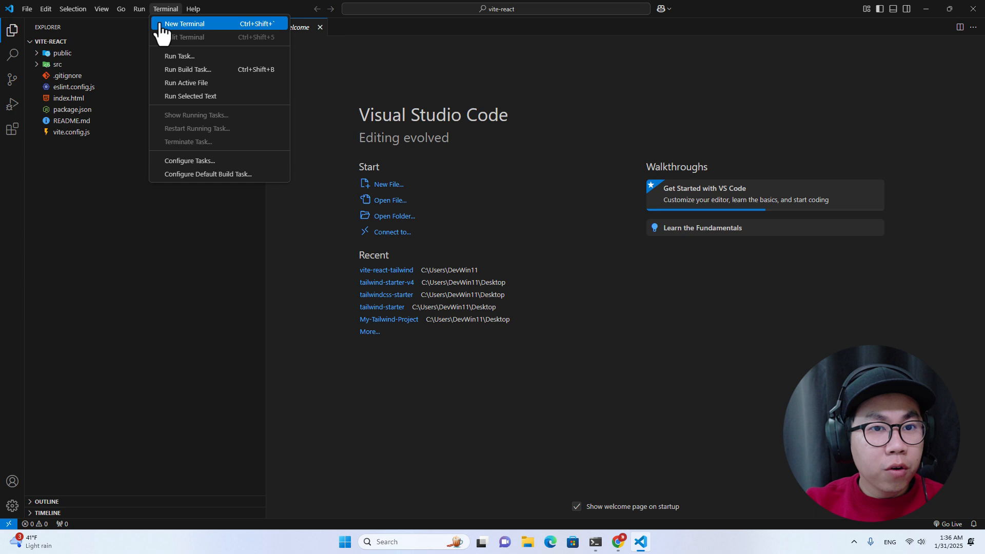
click(184, 24)
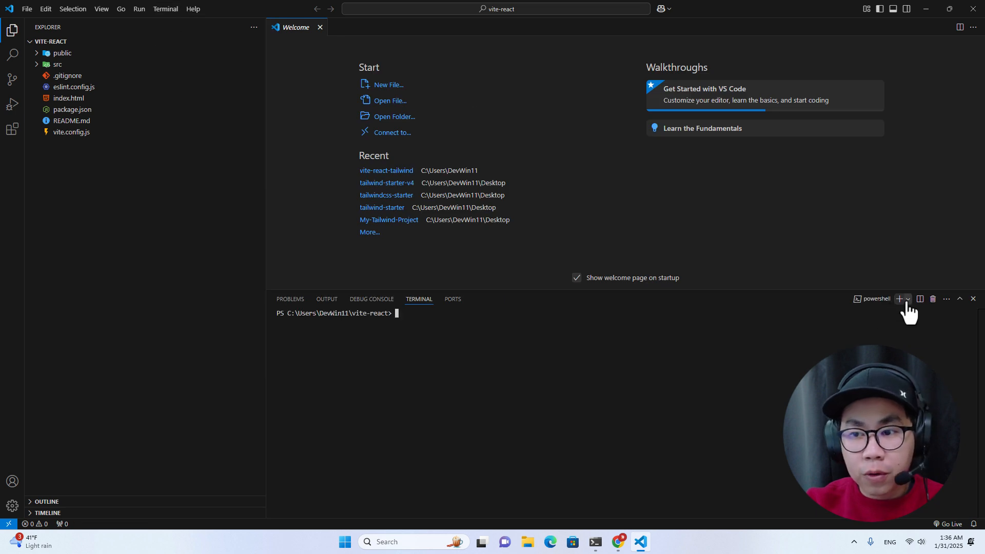
click(907, 302)
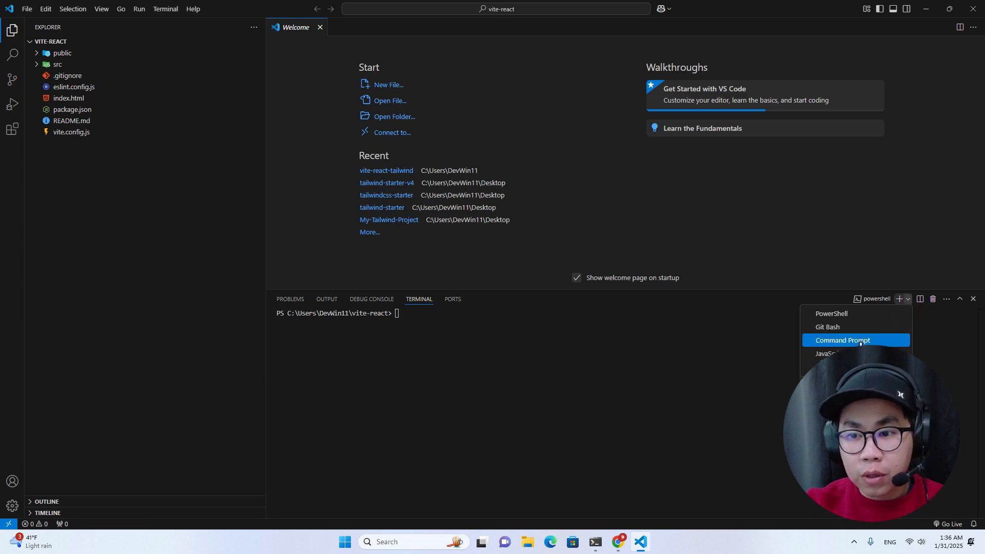
click(842, 340)
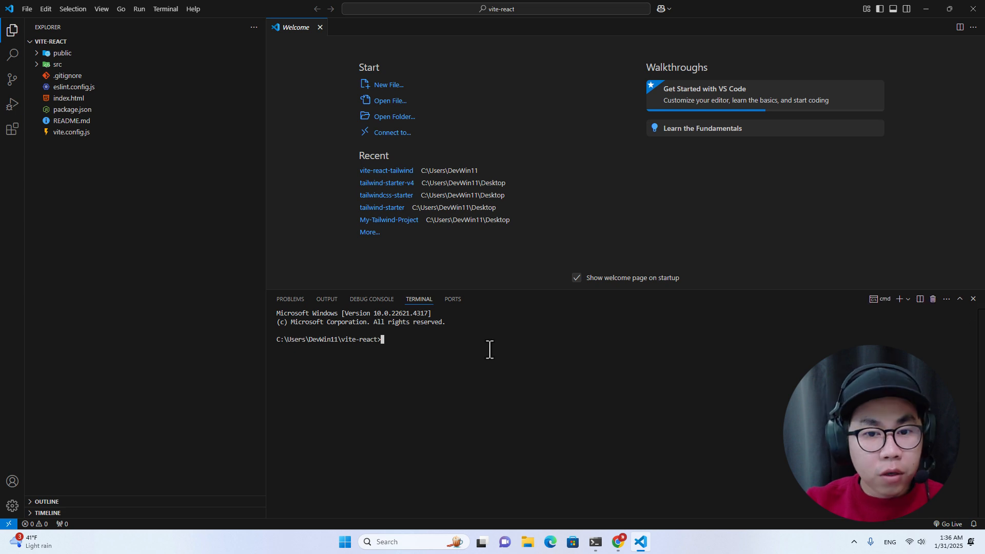
text(npm install)
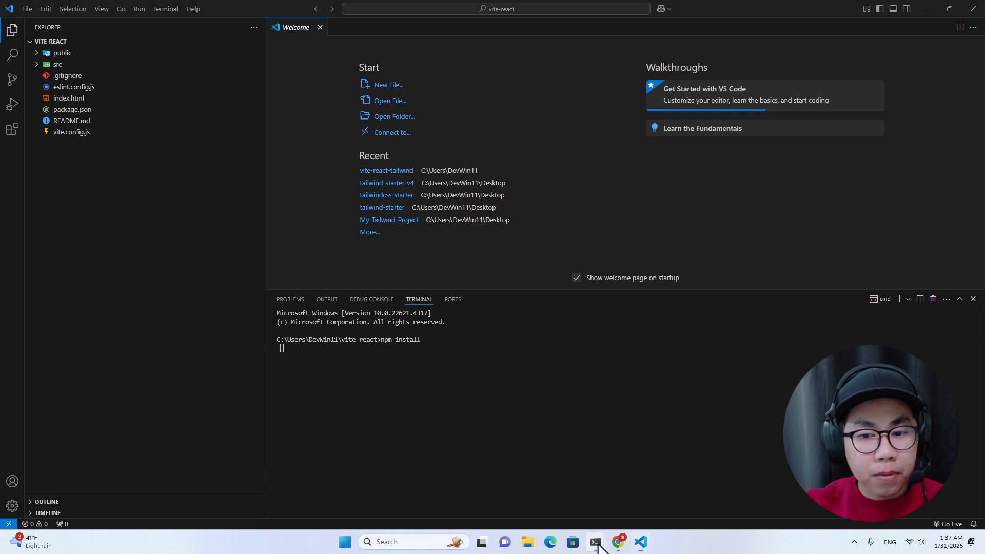
- Briefly raise and minimize Windows Terminal while npm install completes
click(595, 542)
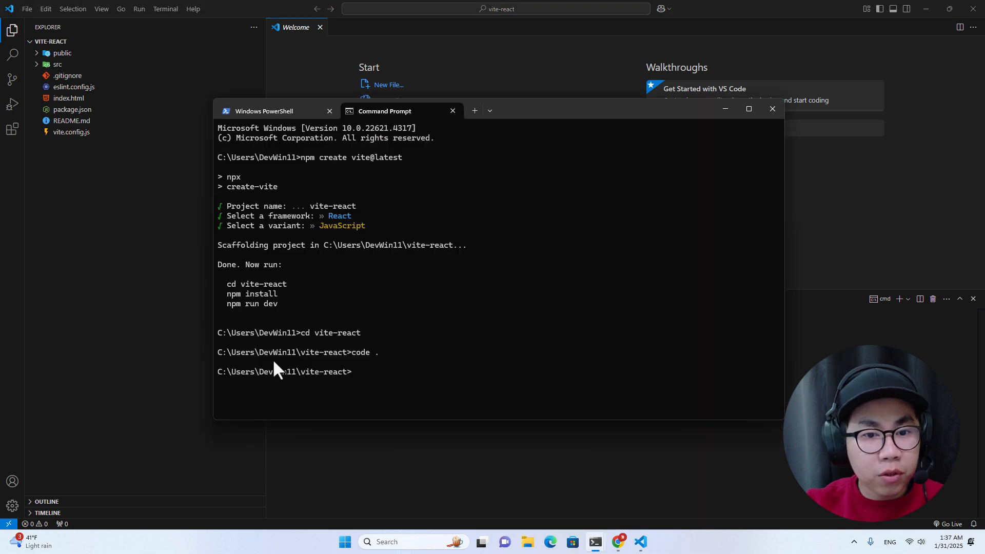
mouse_move(247, 309)
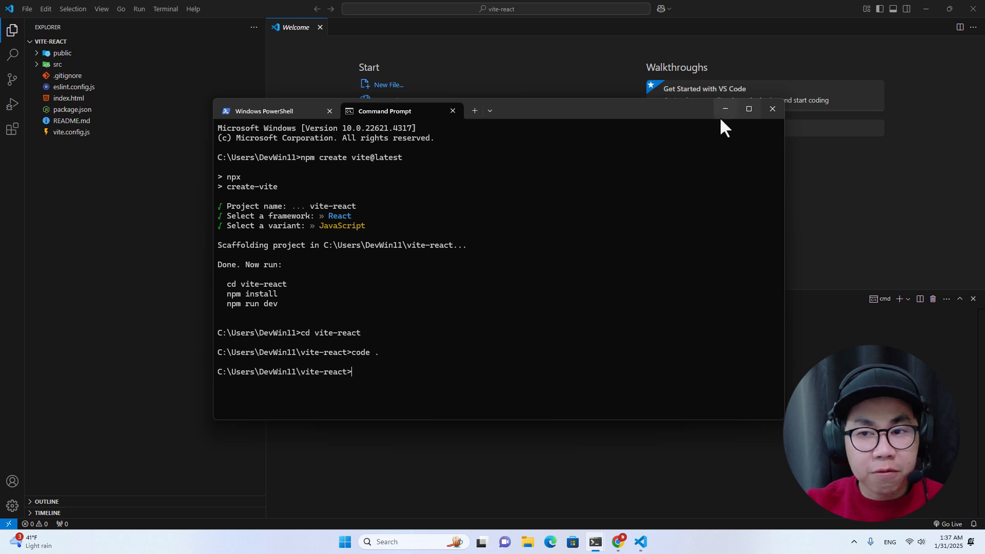
click(771, 108)
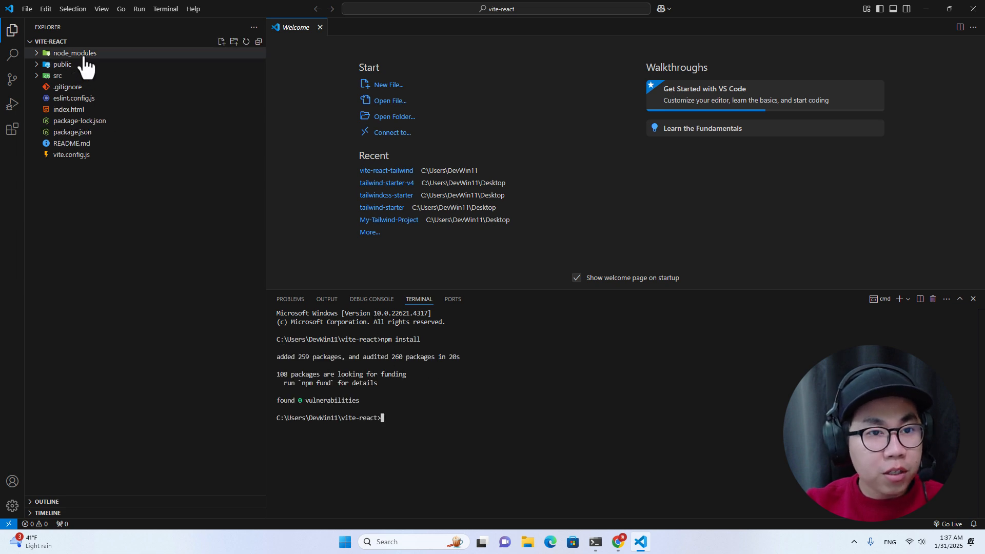
mouse_move(75, 52)
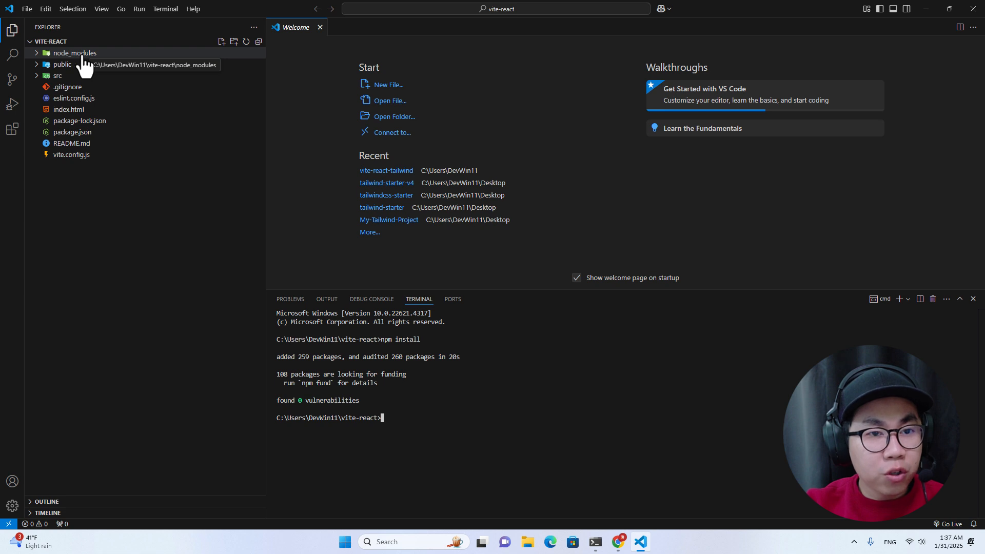
mouse_move(420, 410)
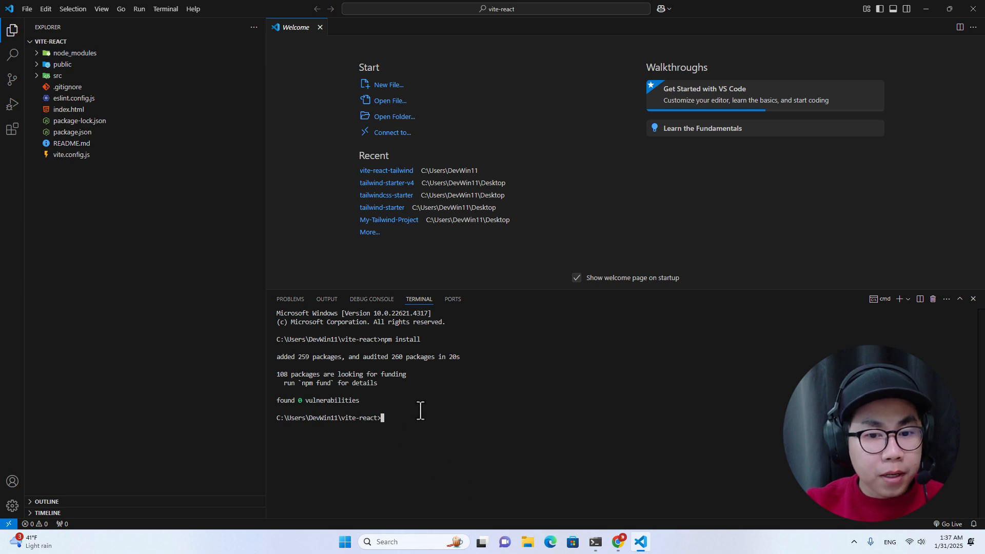
- Run npm run dev, follow localhost:5173 into Chrome and bump the counter to 1
text(npm run)
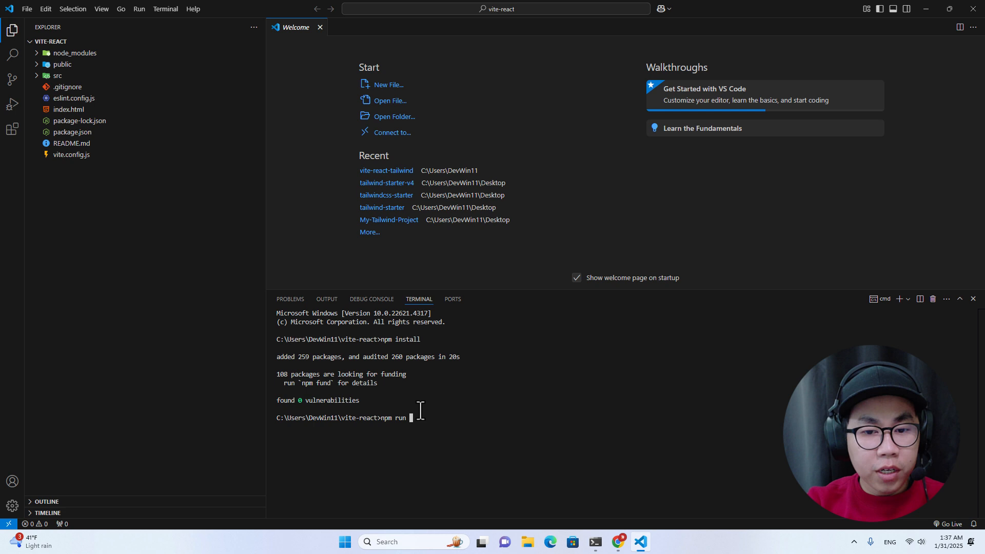
key(Return)
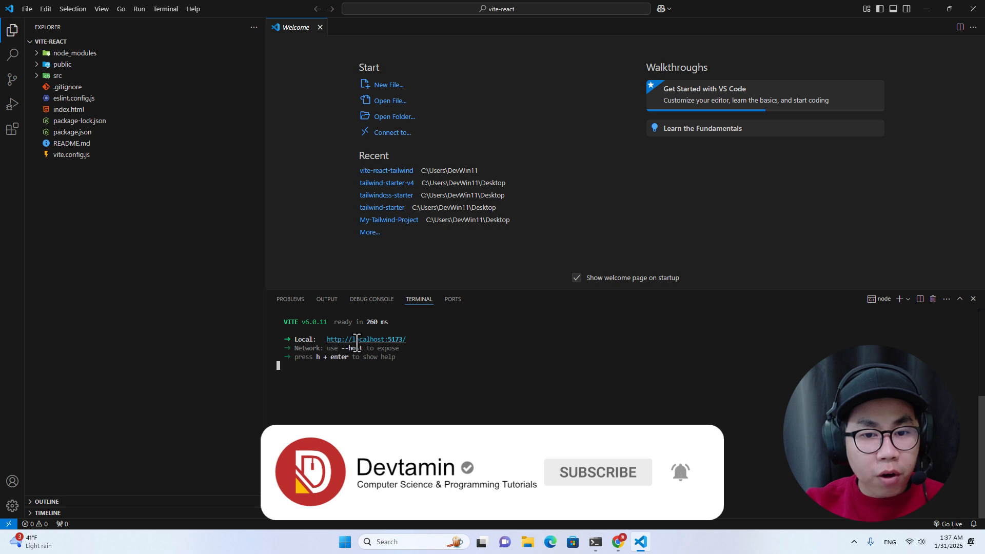
mouse_move(365, 340)
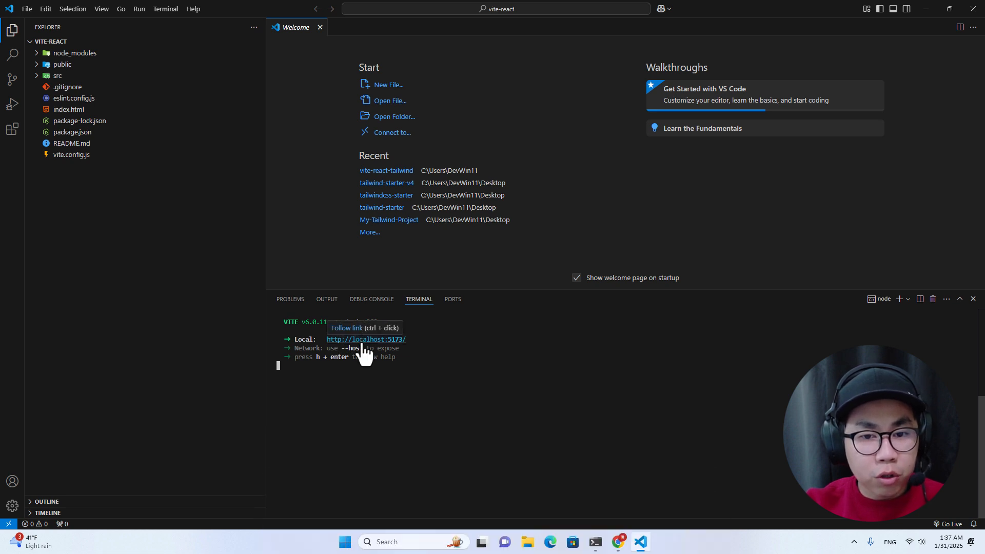
click(365, 340)
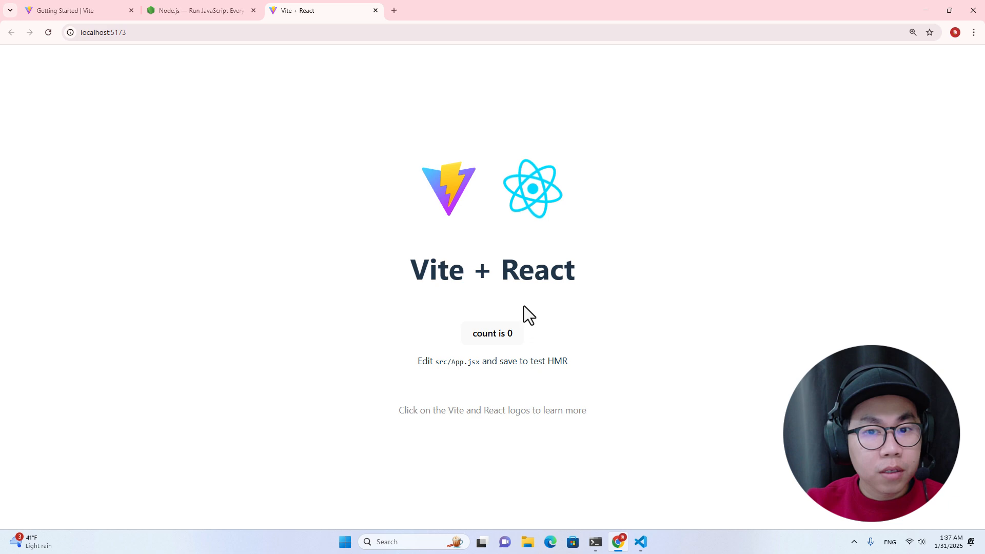
click(491, 333)
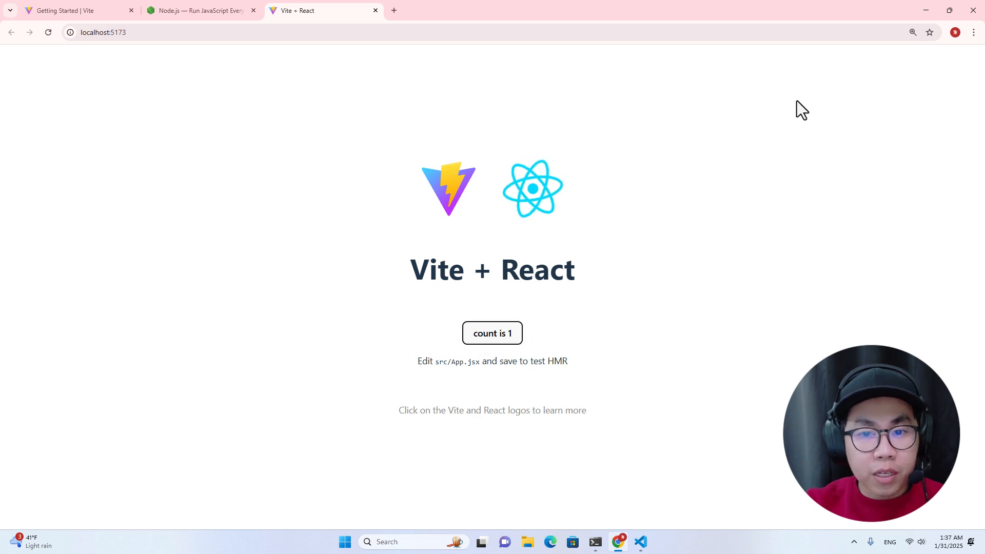